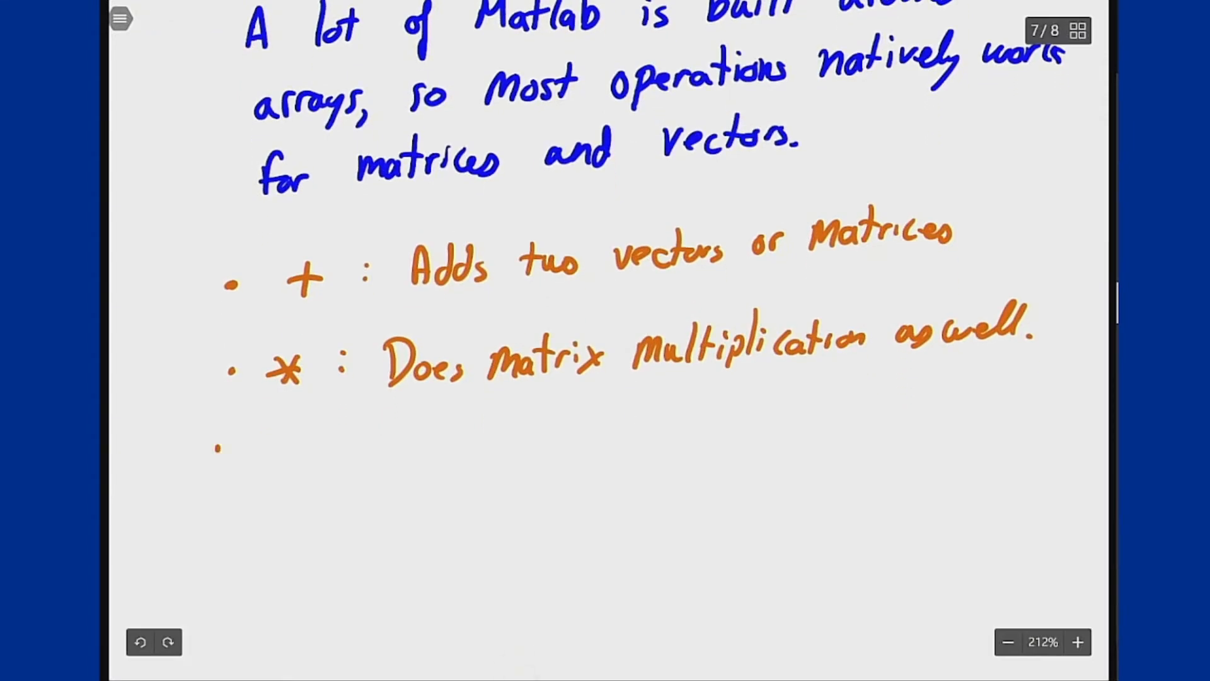
Step: Handwrite bullets '.* : Elementwise multiplication' and '^ : Matrix Powers', then begin '.^'
text(.* : Elementwise multiplication)
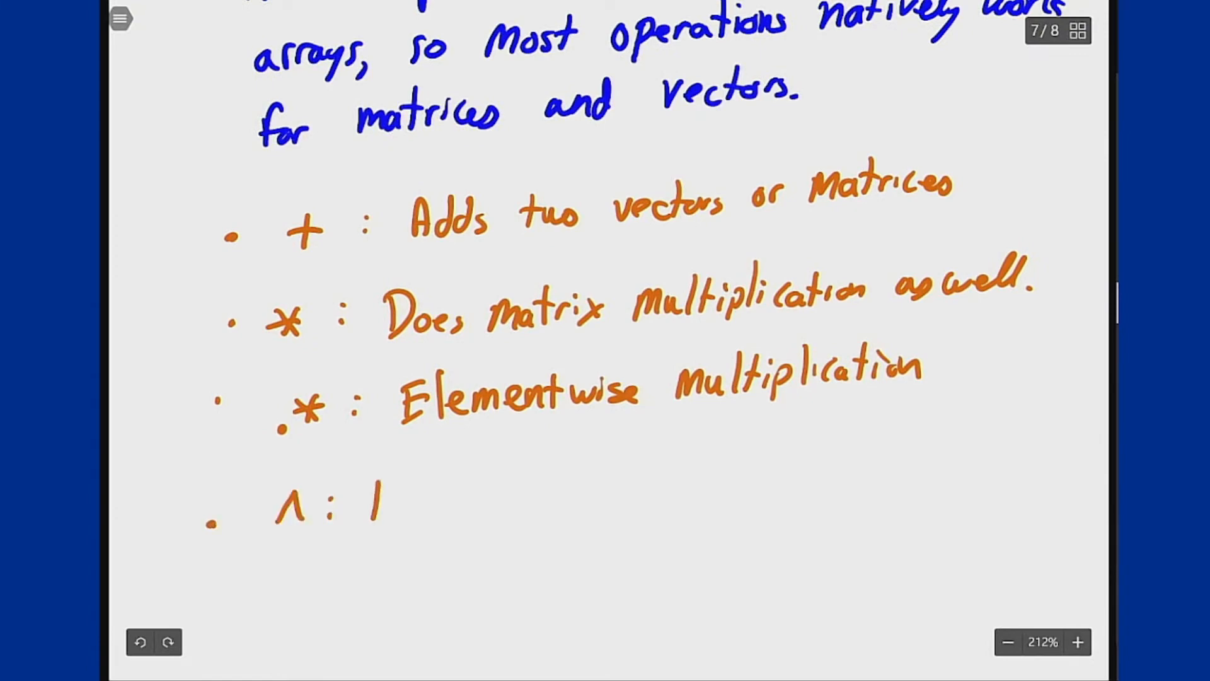
text(Matrix Powers)
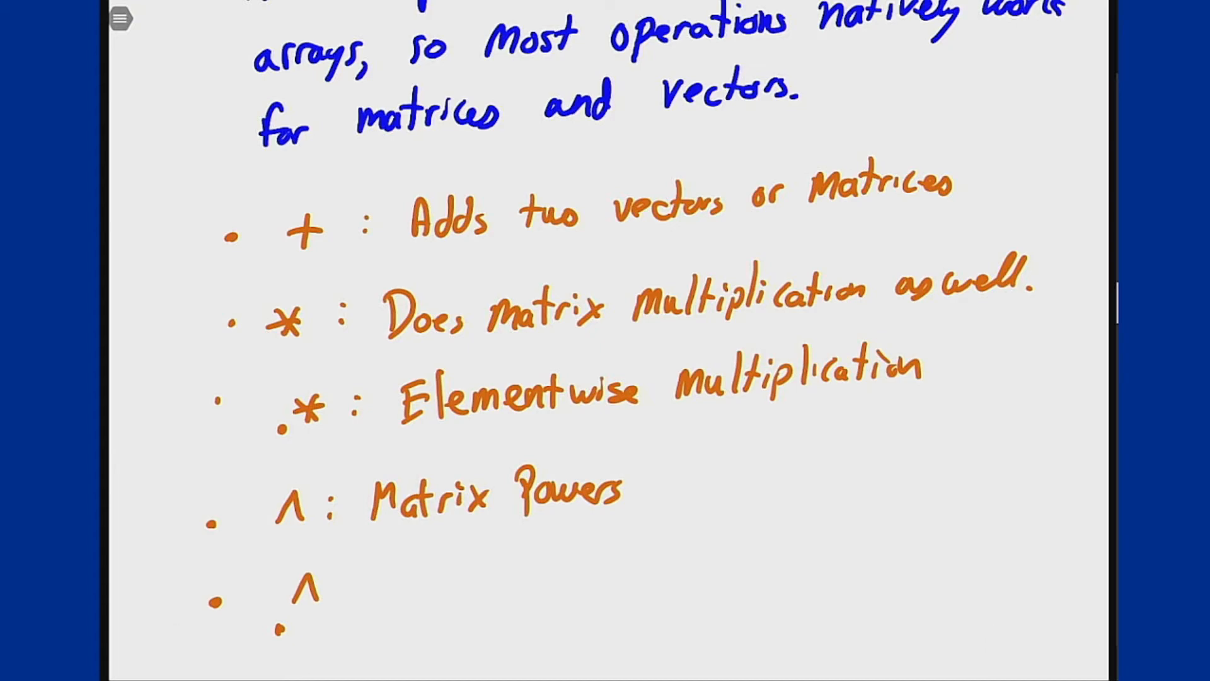
Step: Finish the .^ bullet as ': Elementwise exponentiation' and erase the red loop
scroll(up, 3)
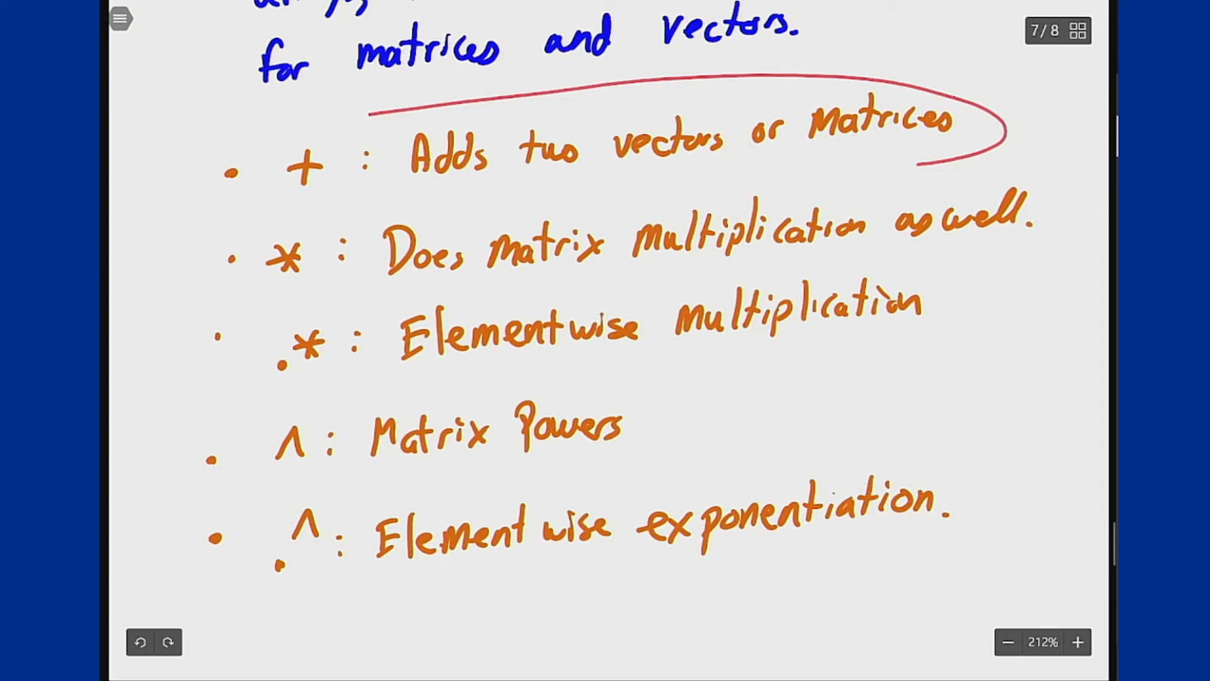
click(137, 641)
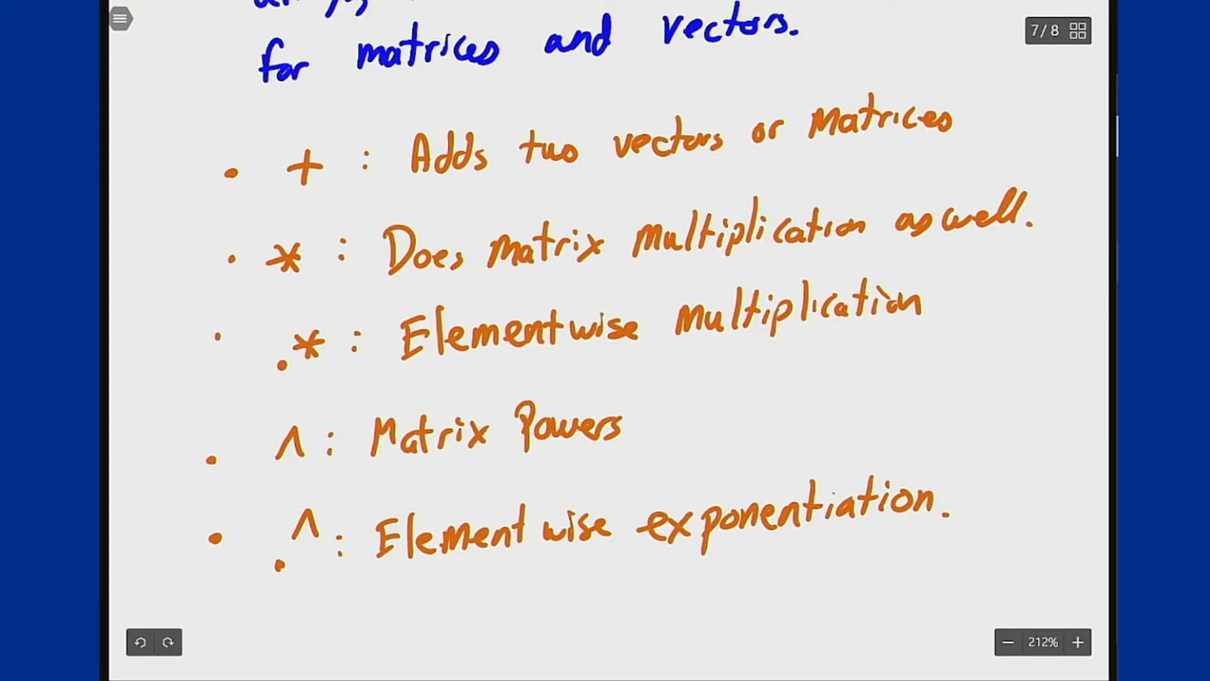
scroll(down, 3)
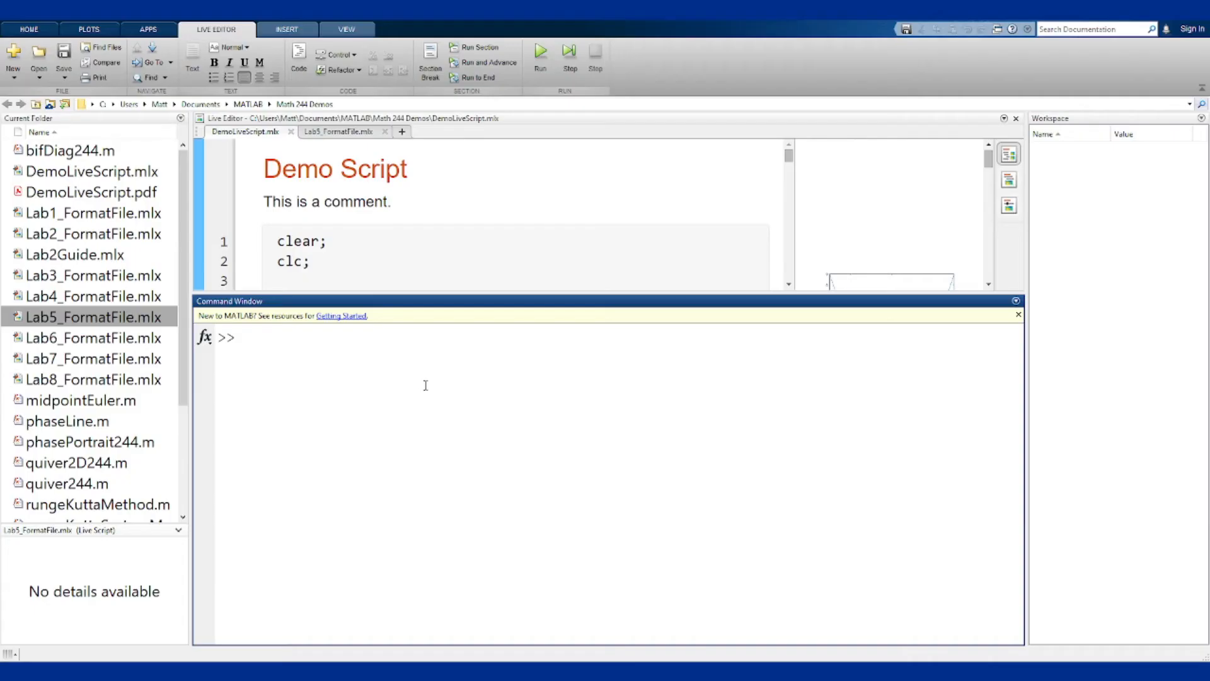
Step: Run 'help det' and highlight the det(X) determinant description line
click(243, 337)
text(help det)
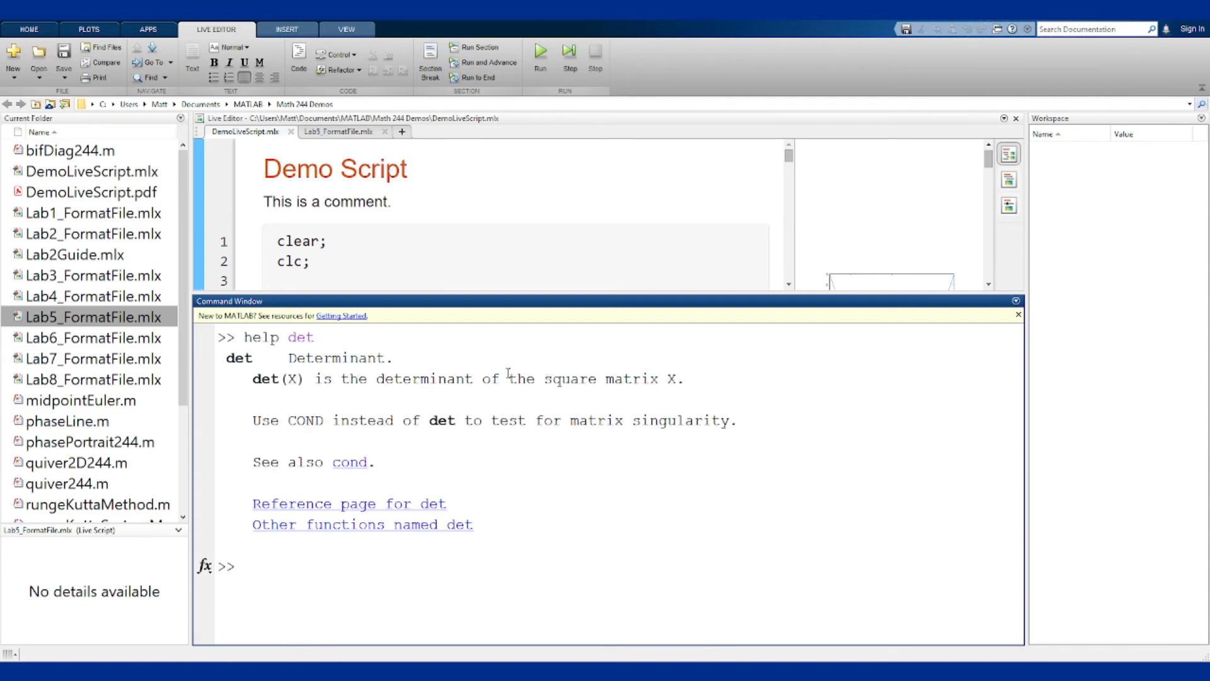
drag(284, 378, 674, 378)
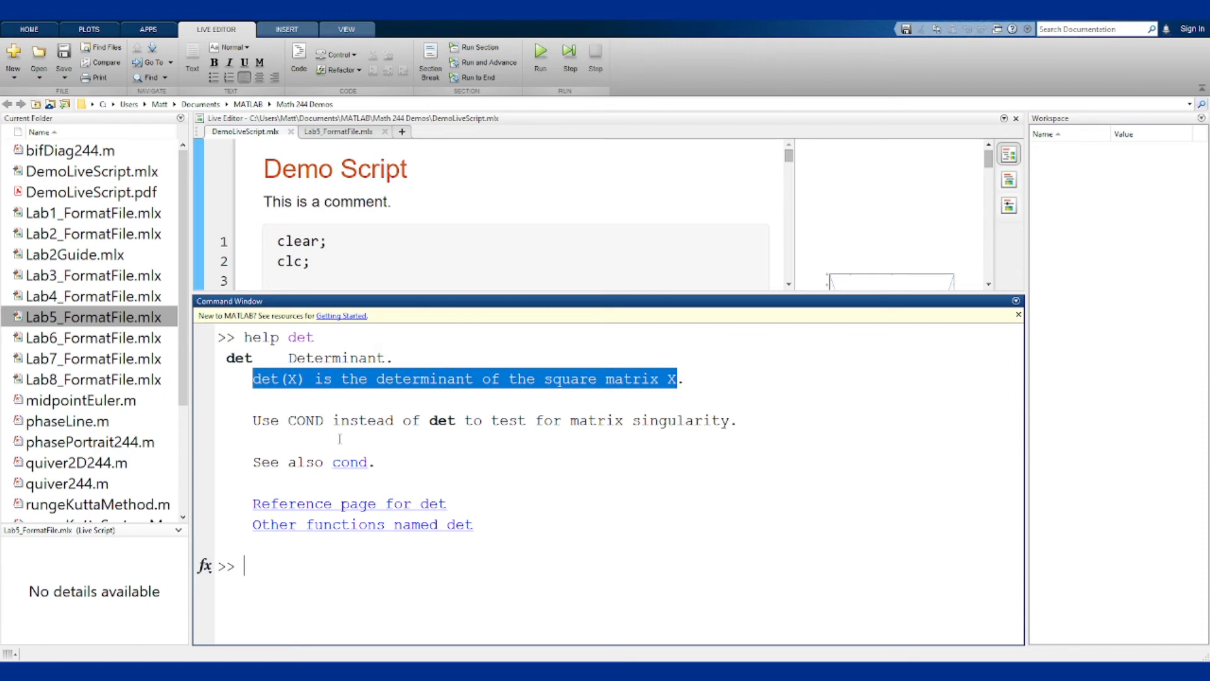
click(307, 569)
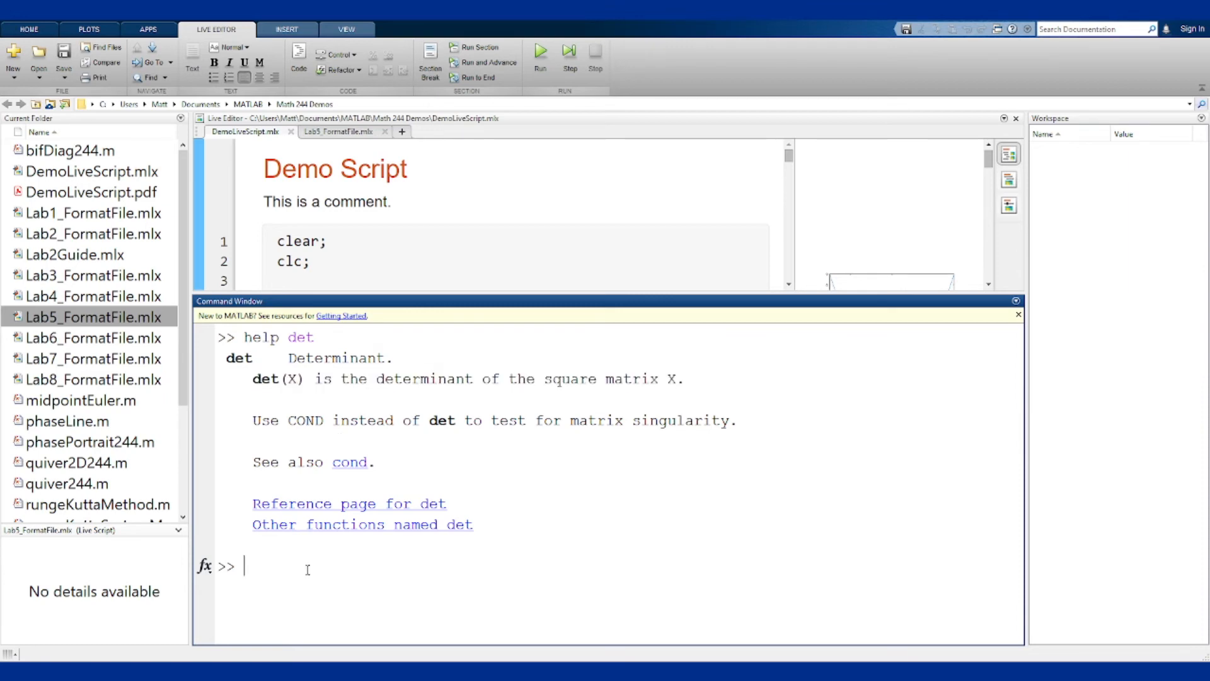
Step: Run 'help eig' and highlight the eigenvalue description in the output
text(help eig)
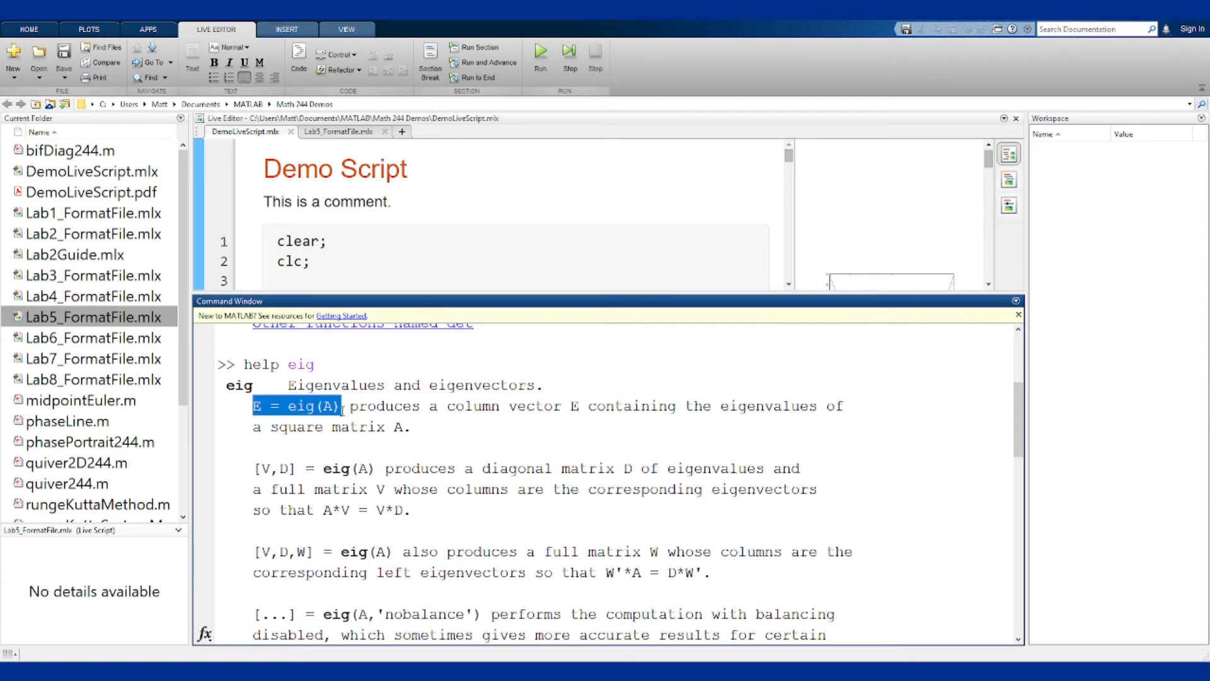
click(327, 406)
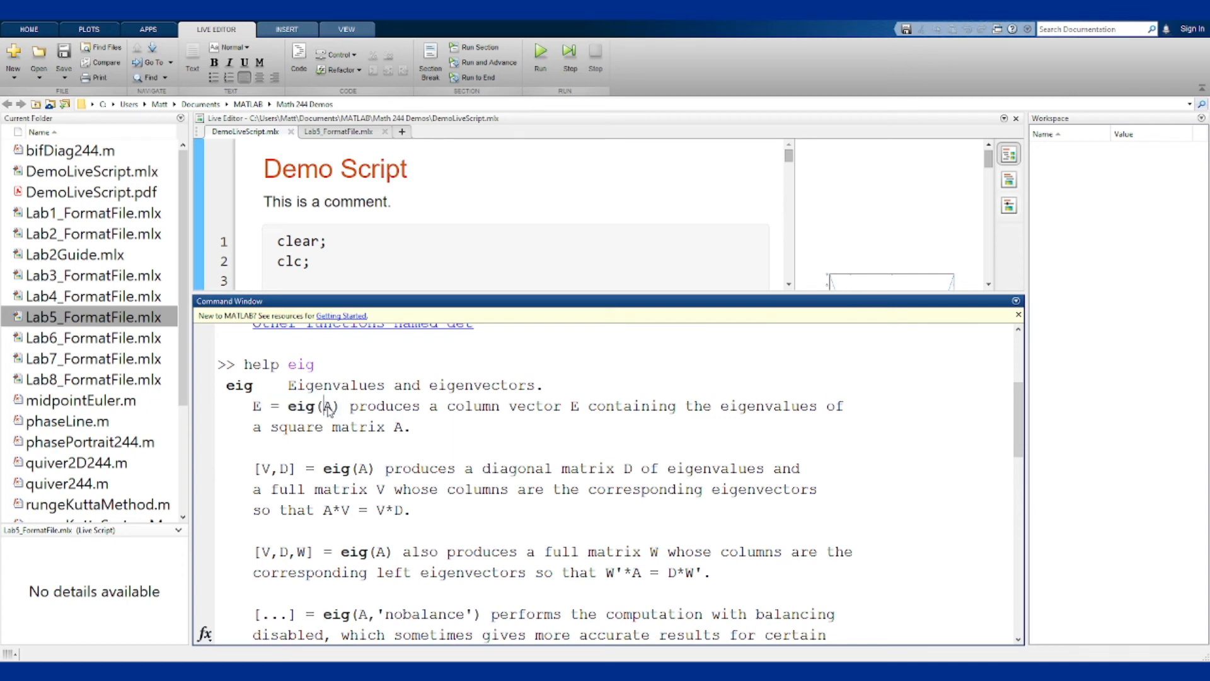
drag(447, 406, 578, 406)
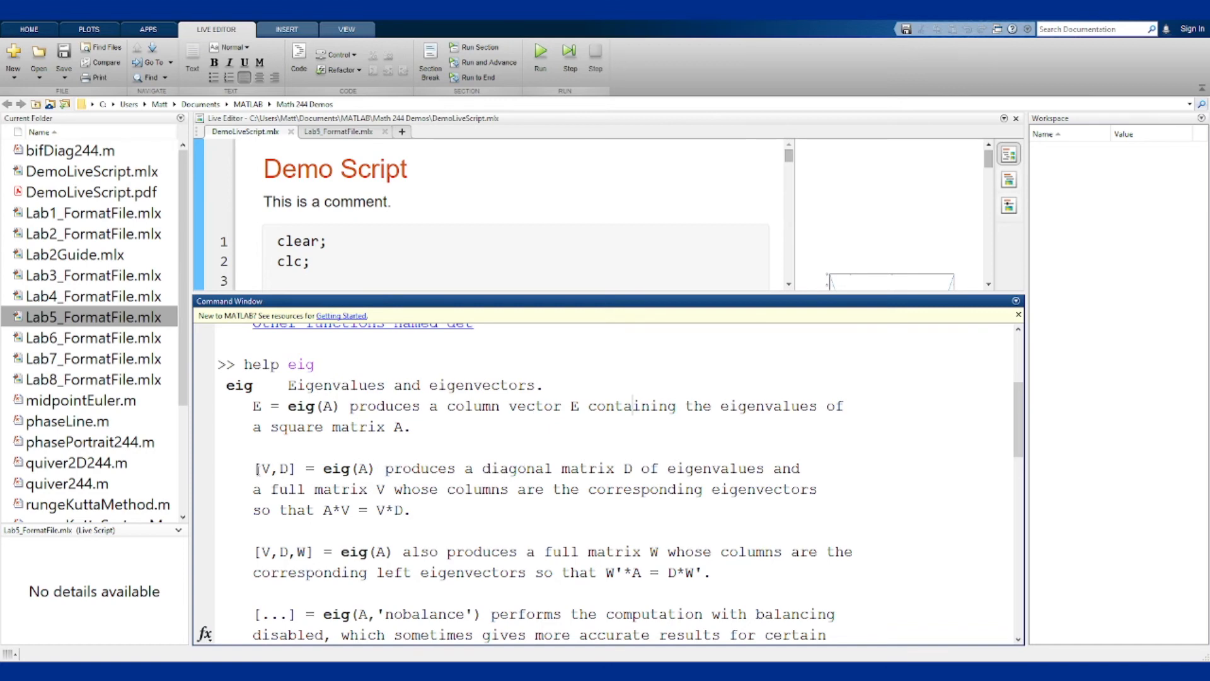
Step: Highlight the D output and the A*V = V*D relation for [V,D] = eig(A)
double_click(287, 468)
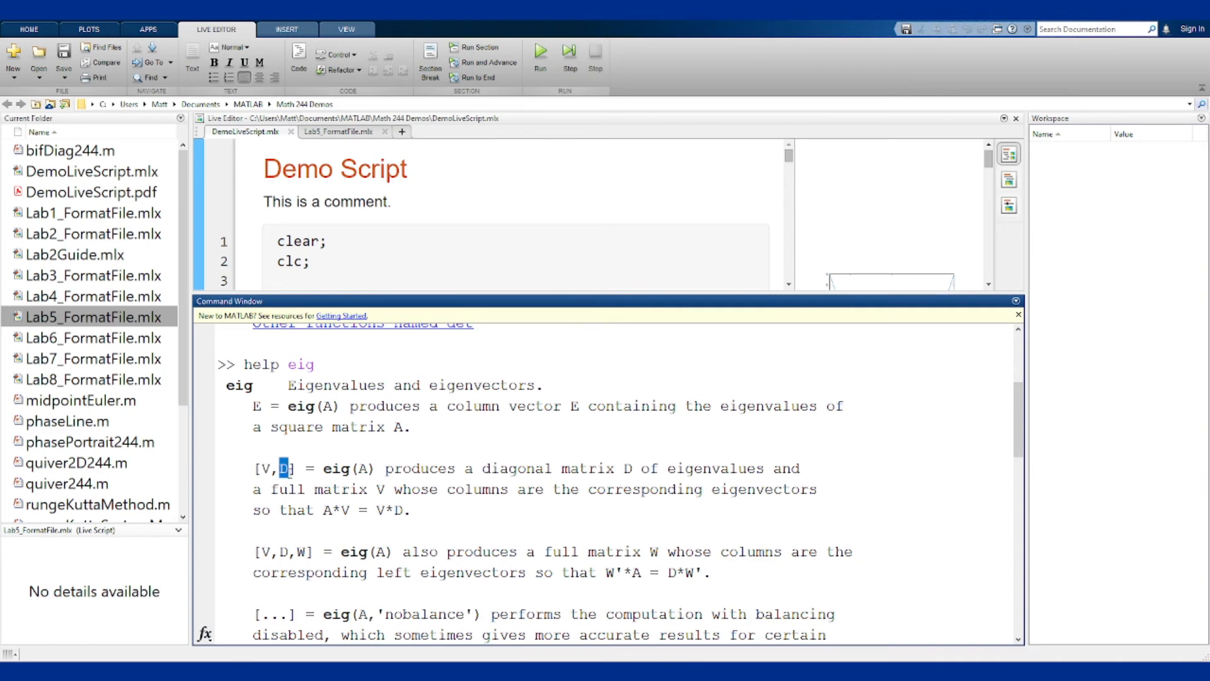
click(594, 481)
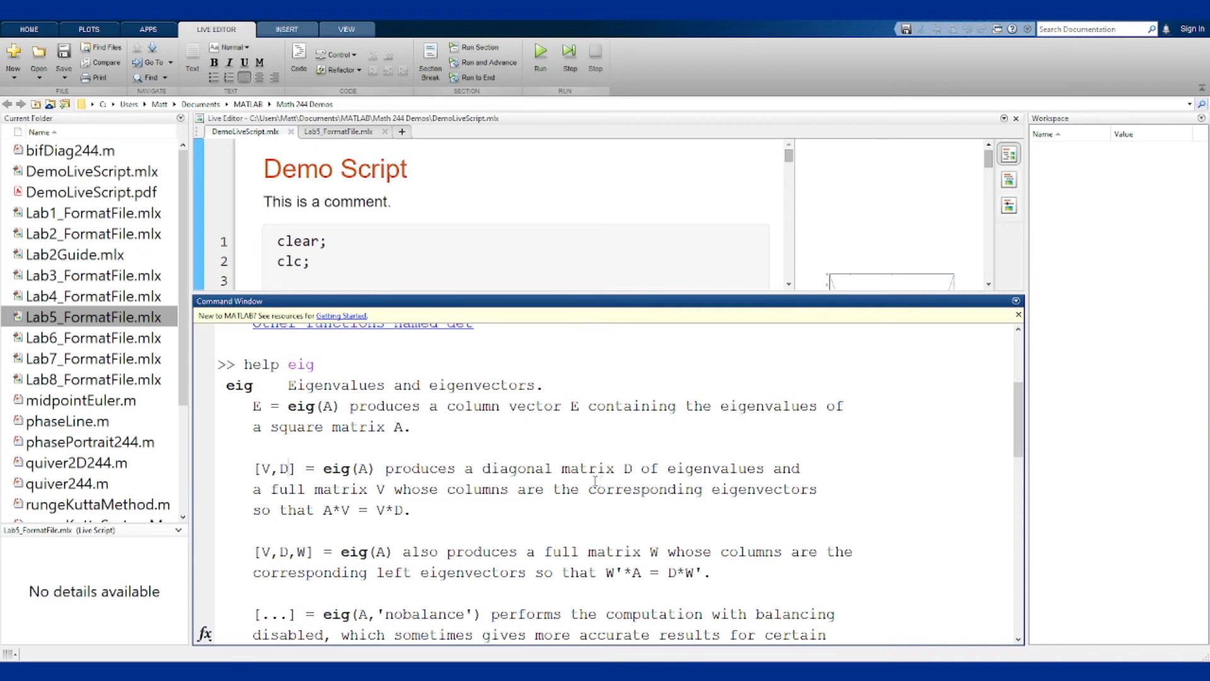
double_click(379, 489)
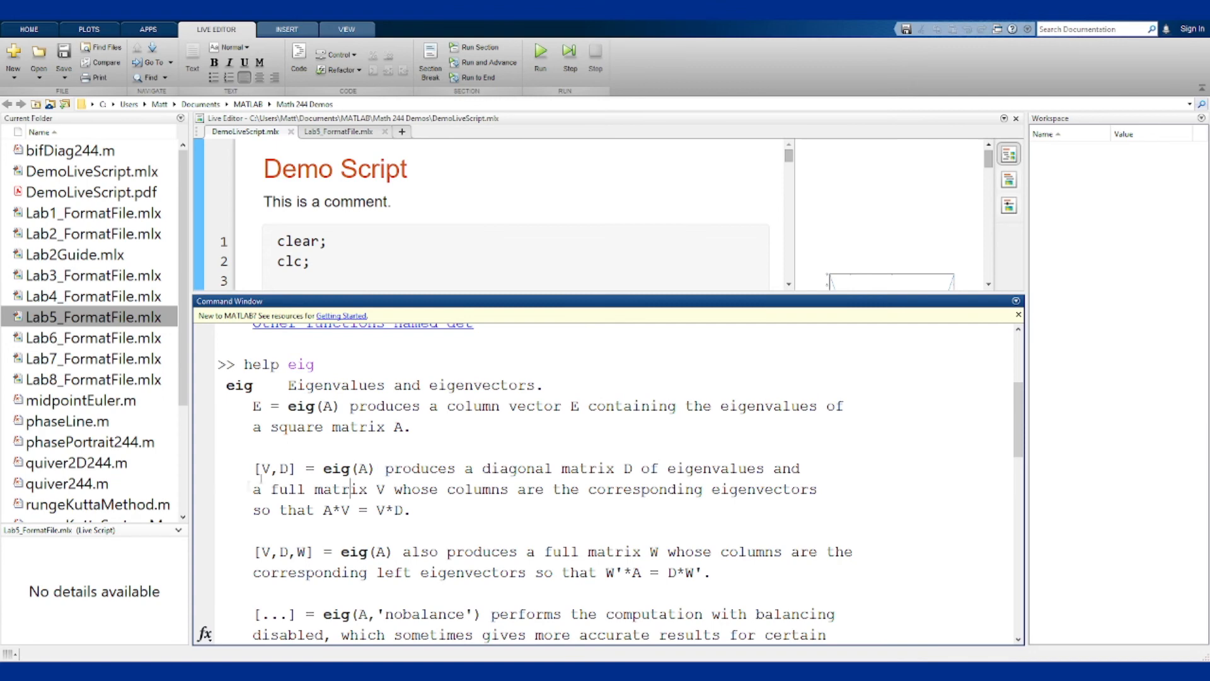
double_click(314, 469)
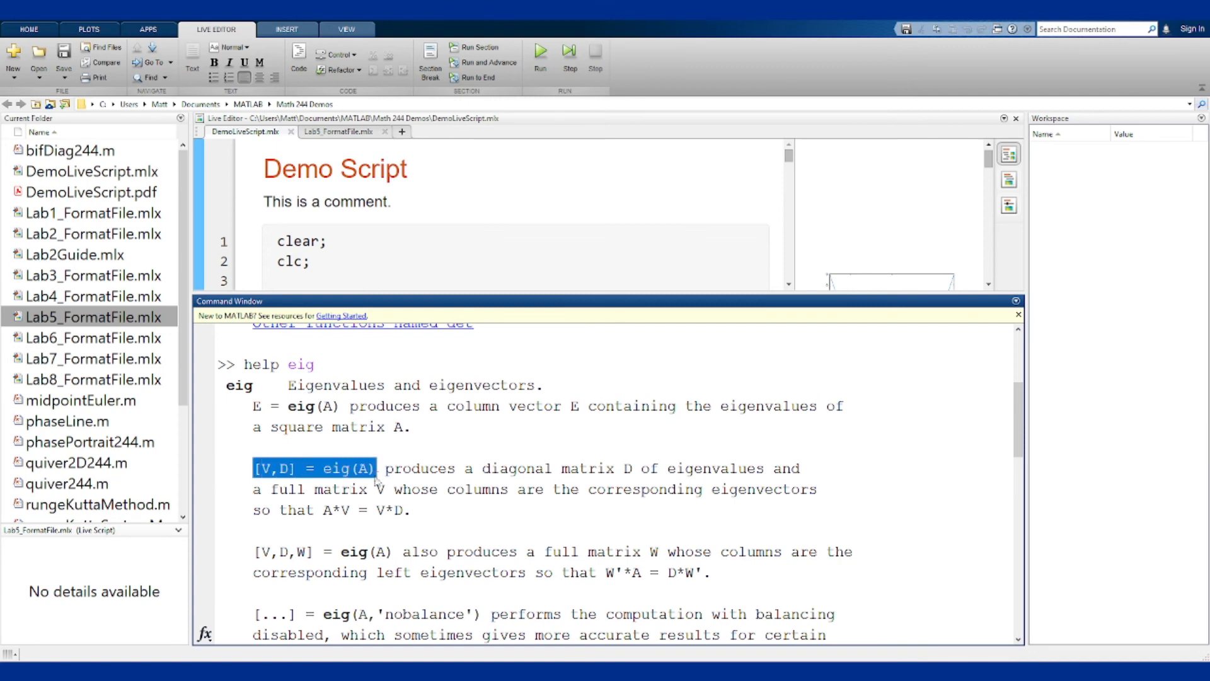
click(370, 469)
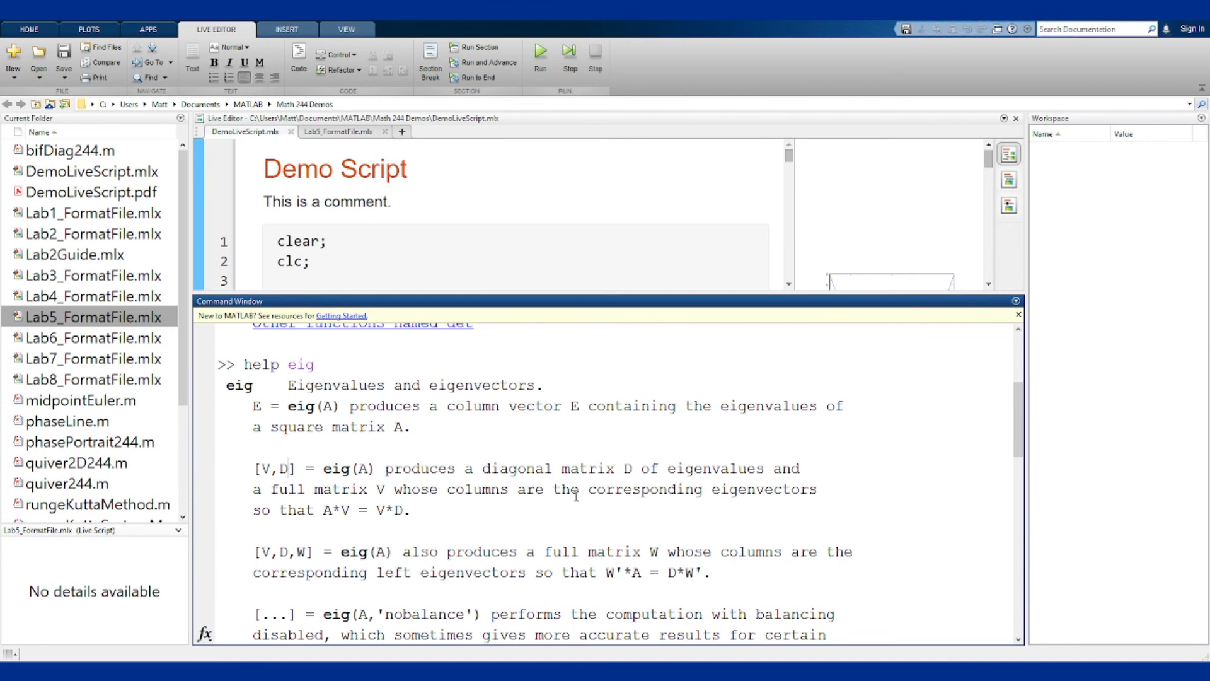
mouse_move(598, 510)
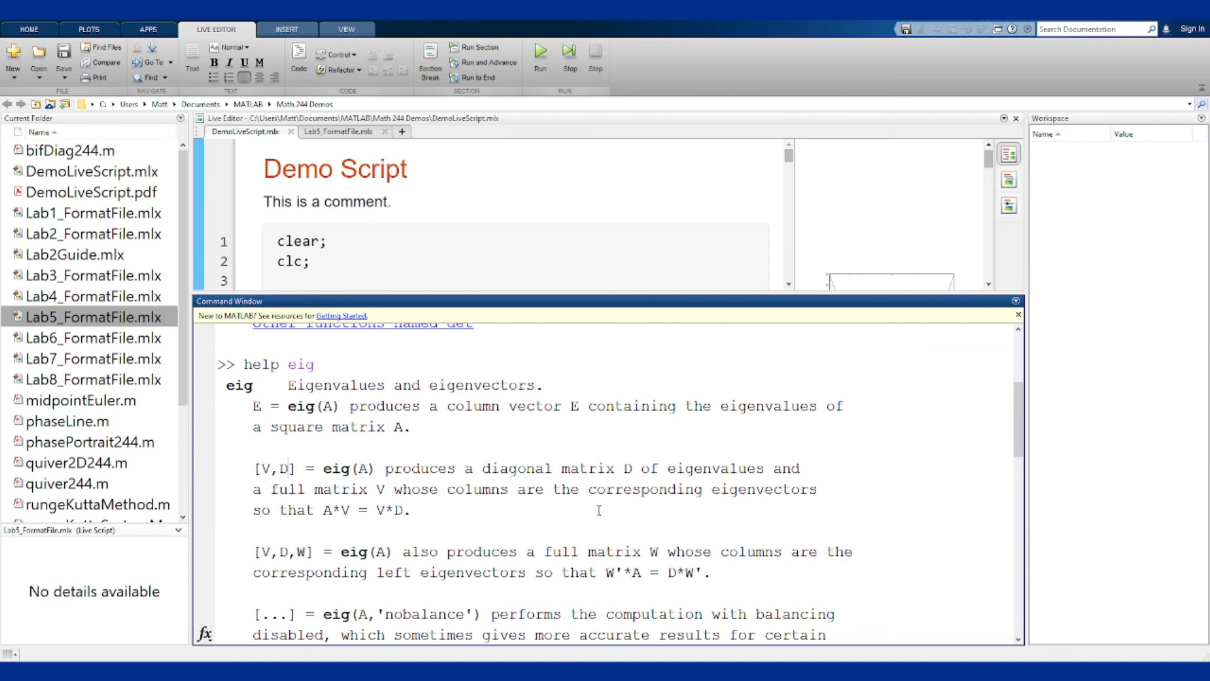